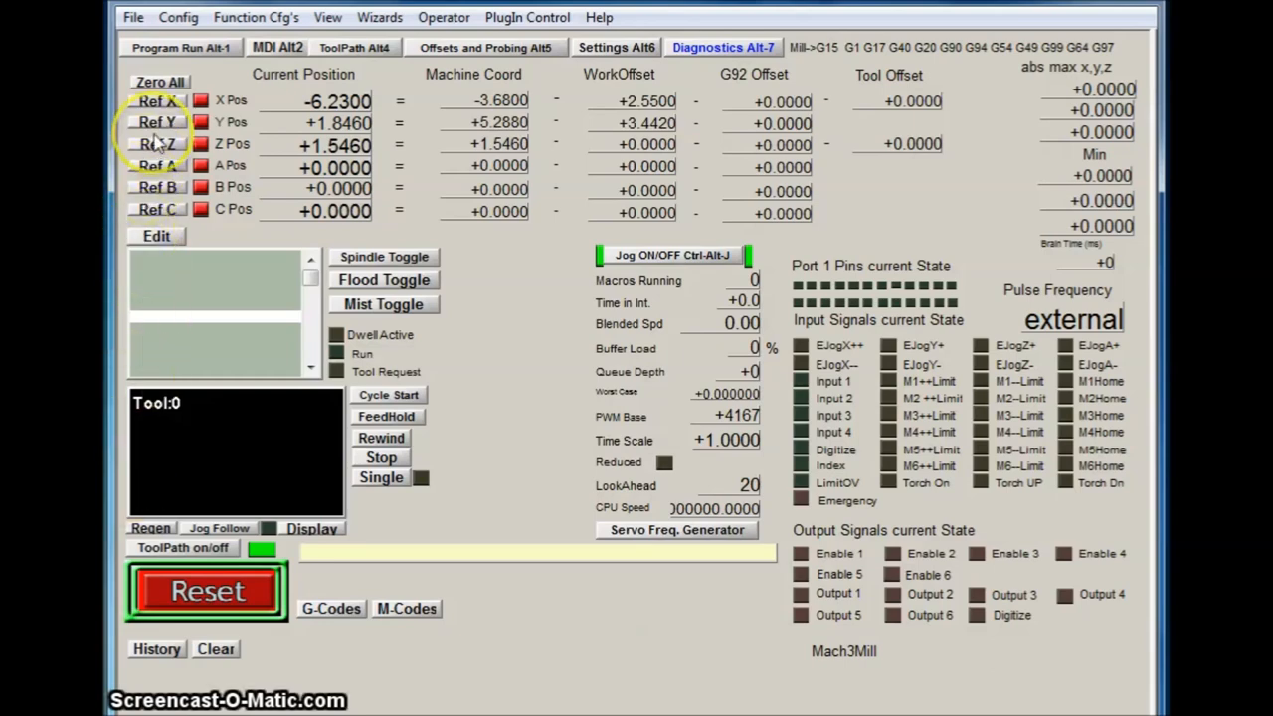
# Step: Open the Ports and Pins configuration from the Config menu
pyautogui.click(179, 16)
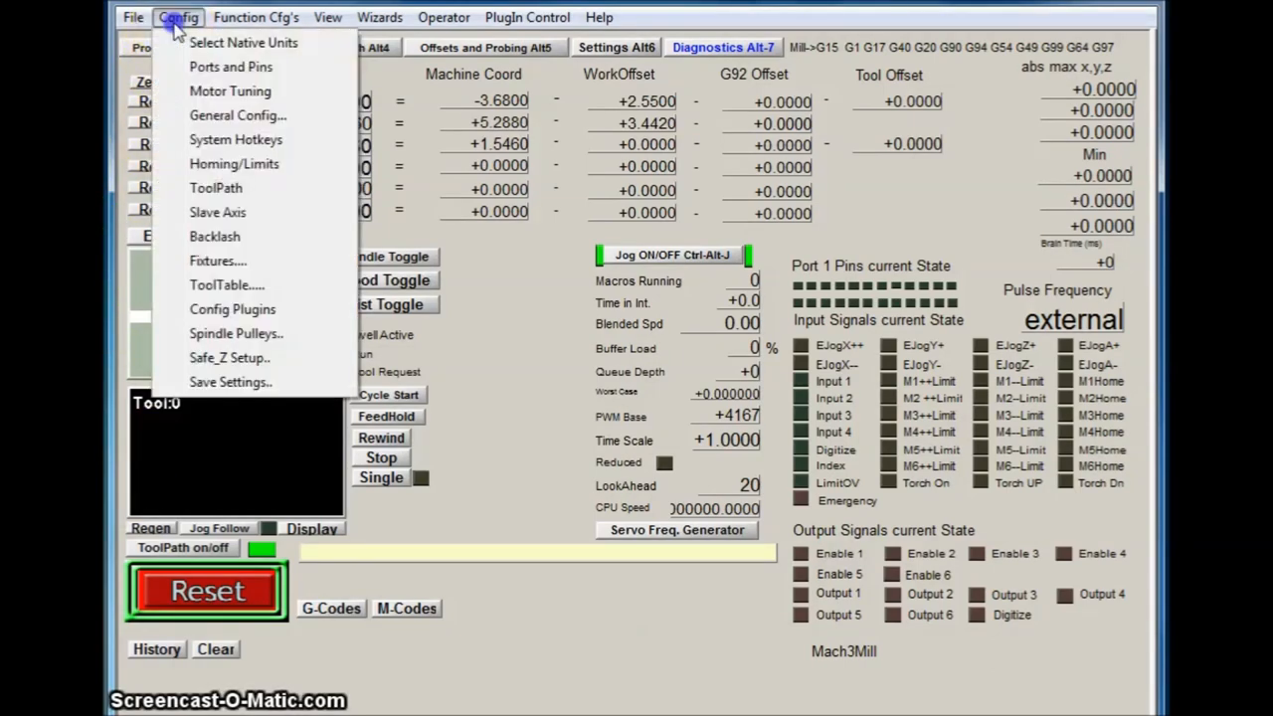
pyautogui.moveTo(231, 68)
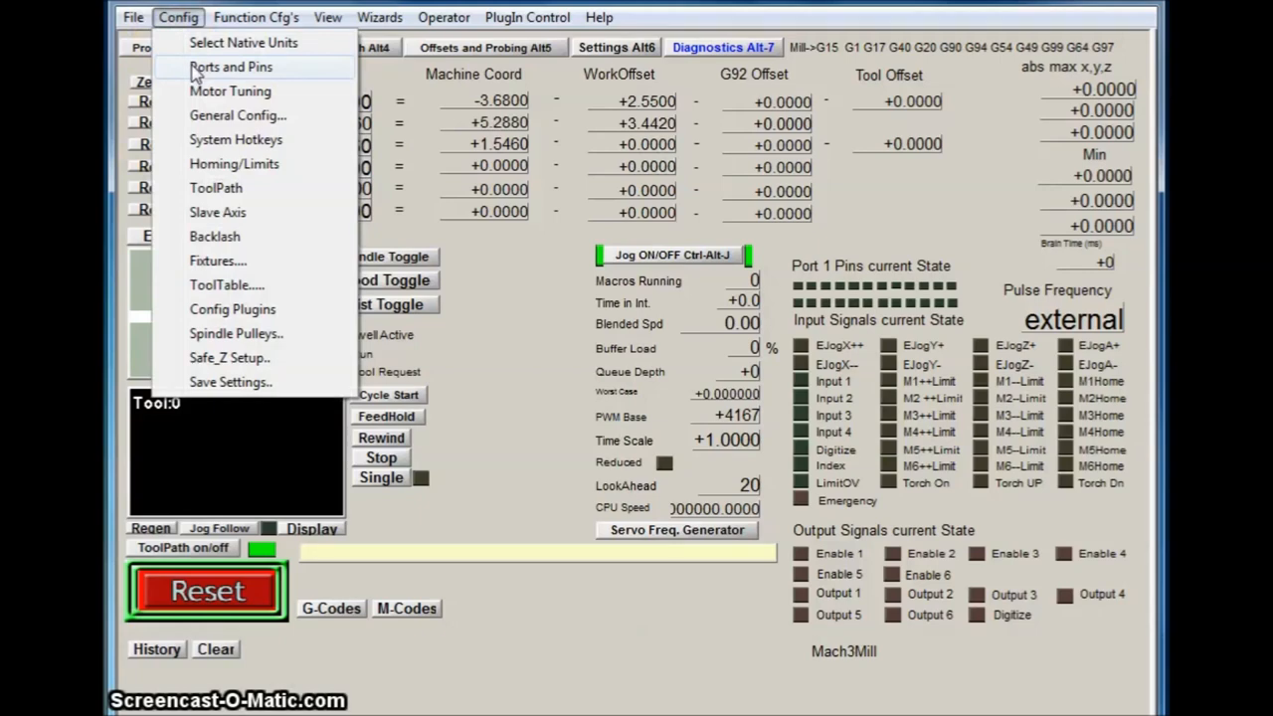
pyautogui.click(231, 67)
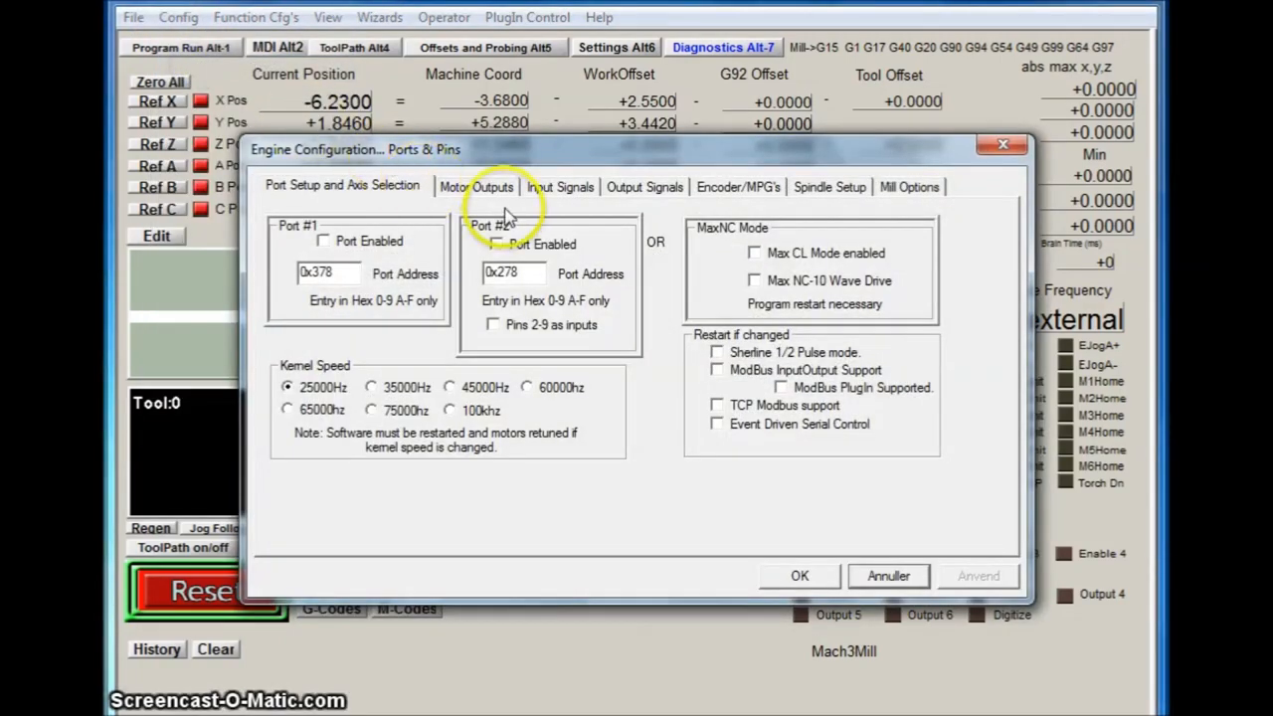
# Step: Review Spindle Setup for PWM motor output, then show the Output Signals pin assignments
pyautogui.click(828, 187)
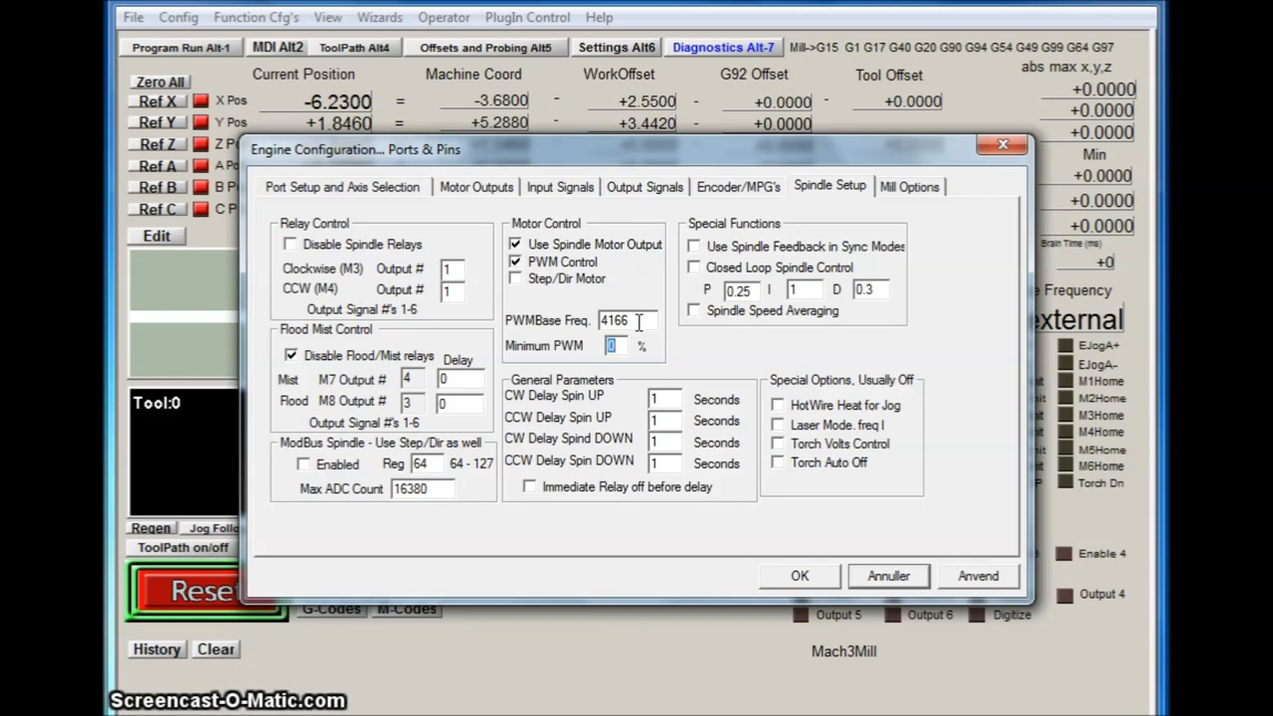
pyautogui.click(644, 187)
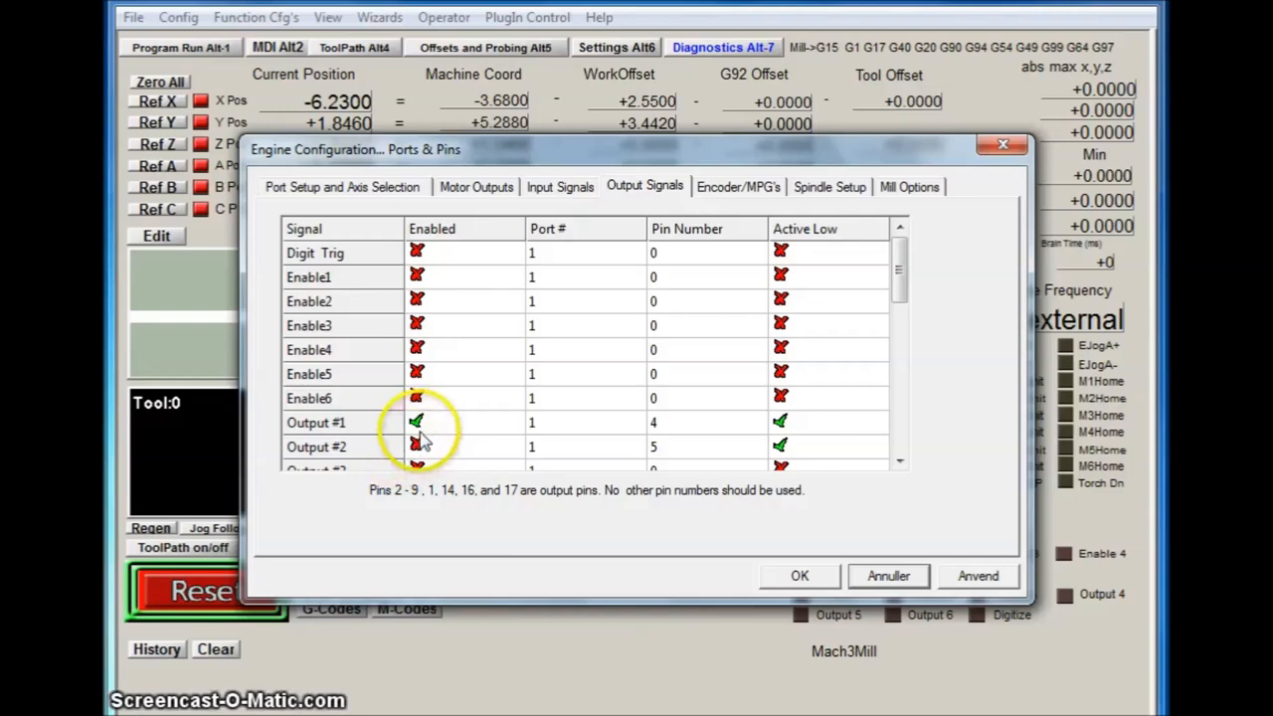
# Step: Enable Output #1 on port 1, pin 4 as the spindle output
pyautogui.click(418, 422)
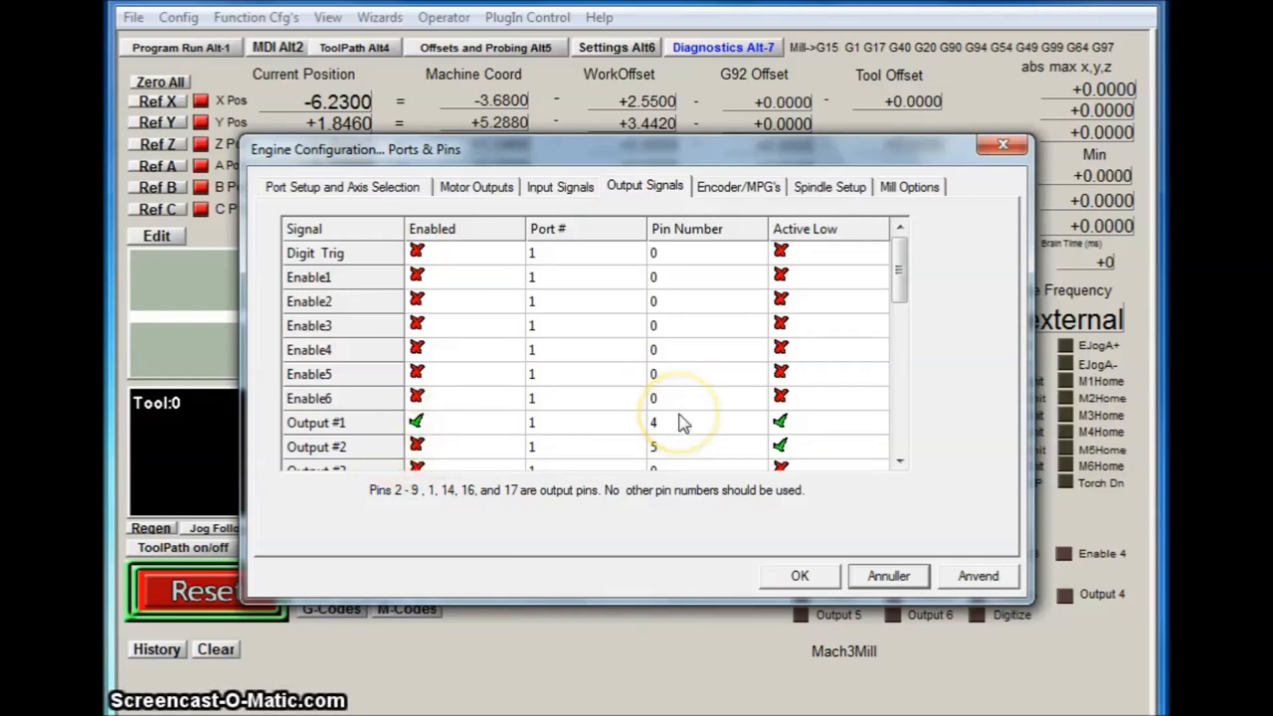
pyautogui.moveTo(720, 428)
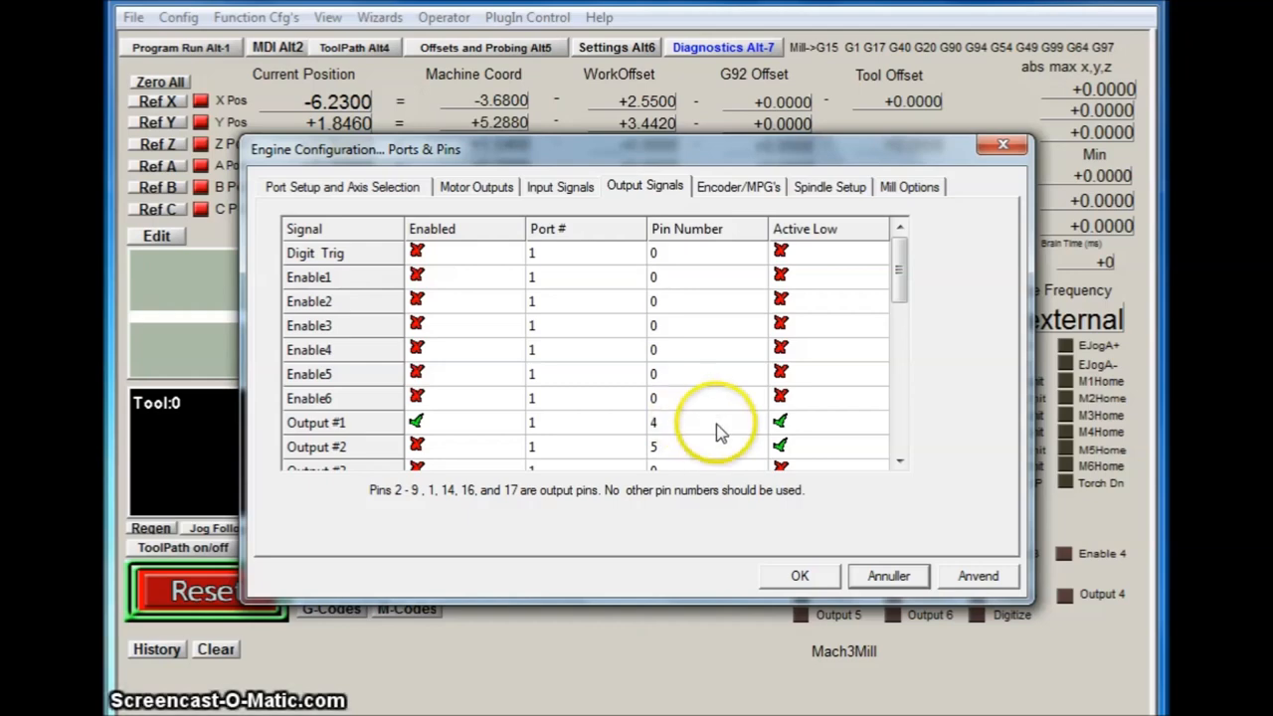
pyautogui.moveTo(796, 434)
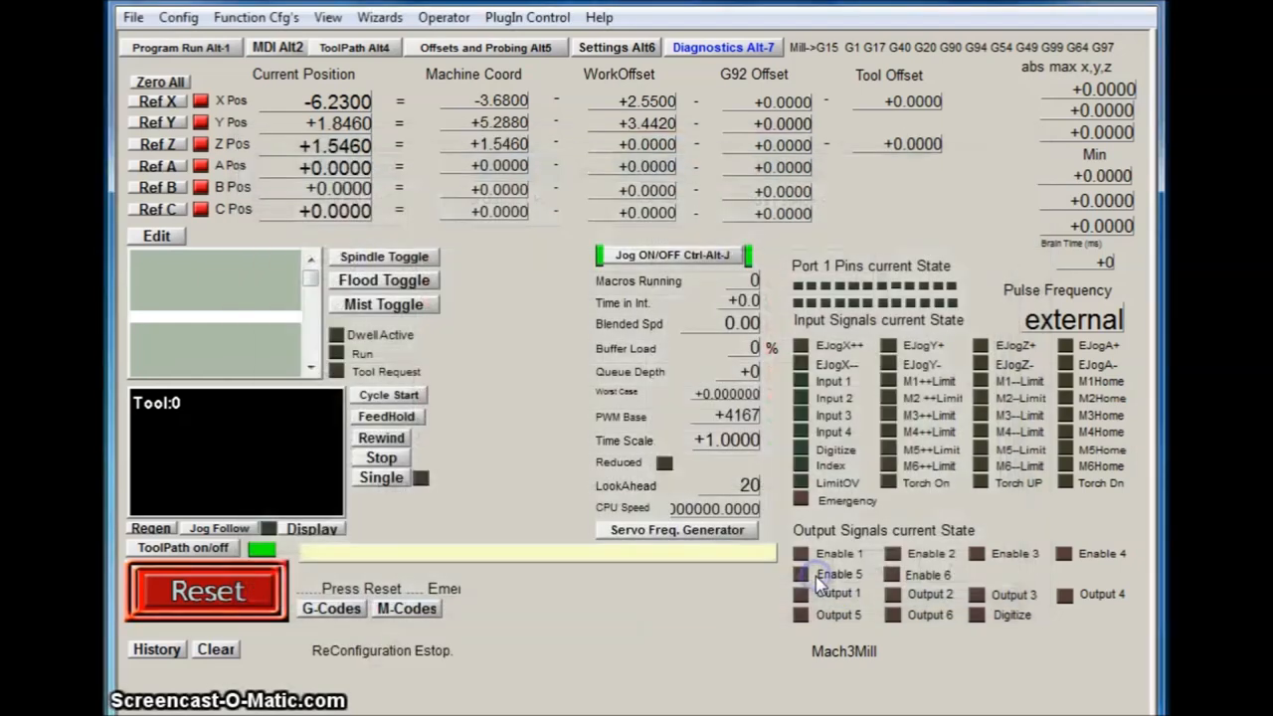
# Step: Start the spindle with M3 and command speed S24000 through the MDI line
pyautogui.click(207, 589)
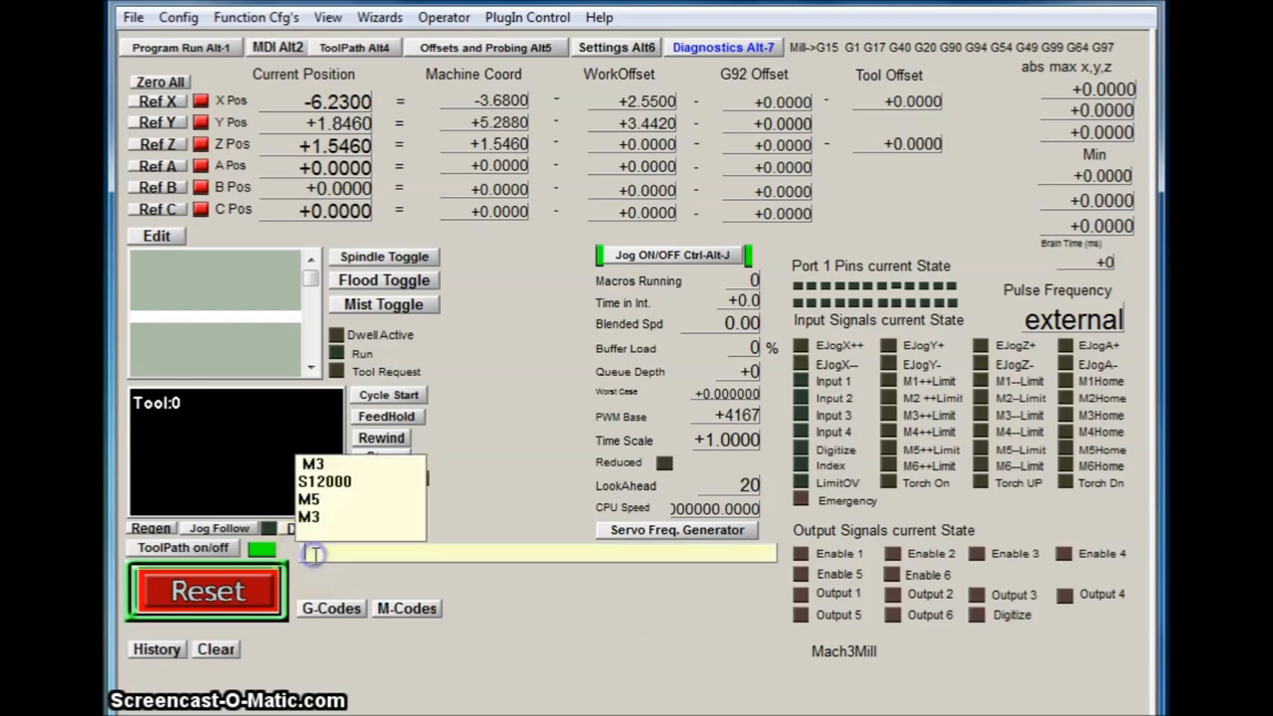
pyautogui.write('m3')
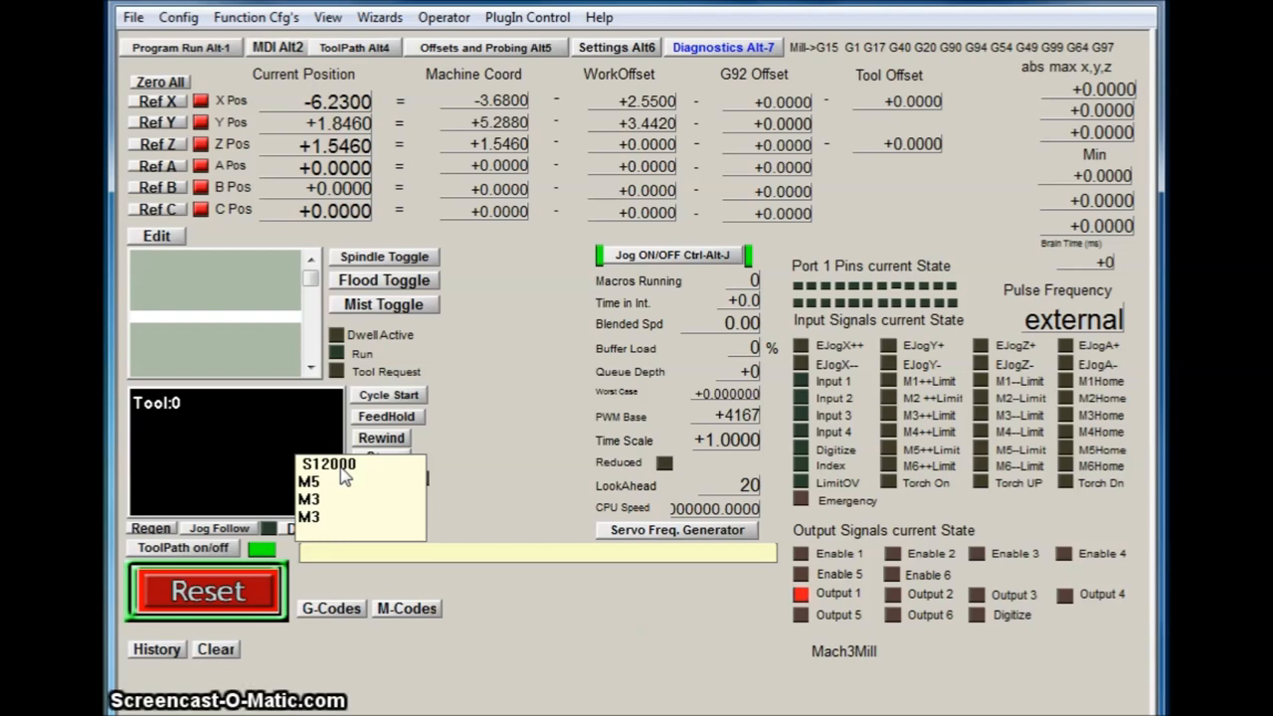
pyautogui.write('s')
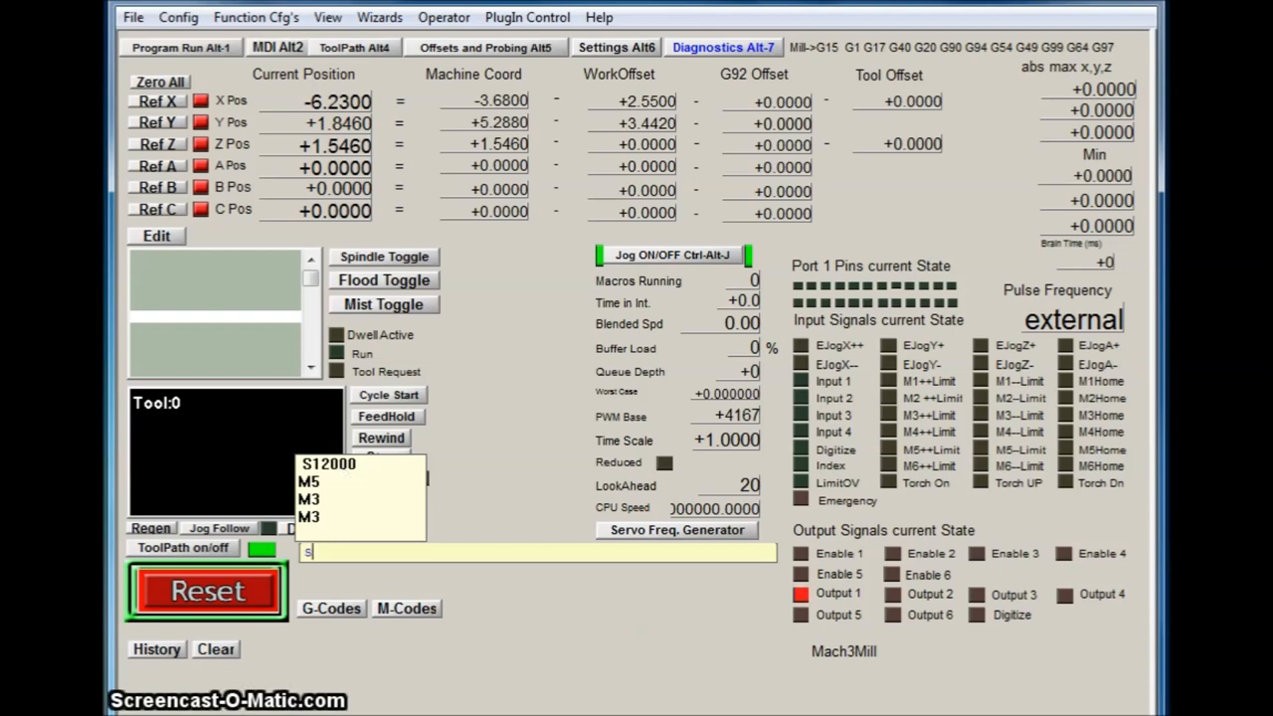
pyautogui.write('24000')
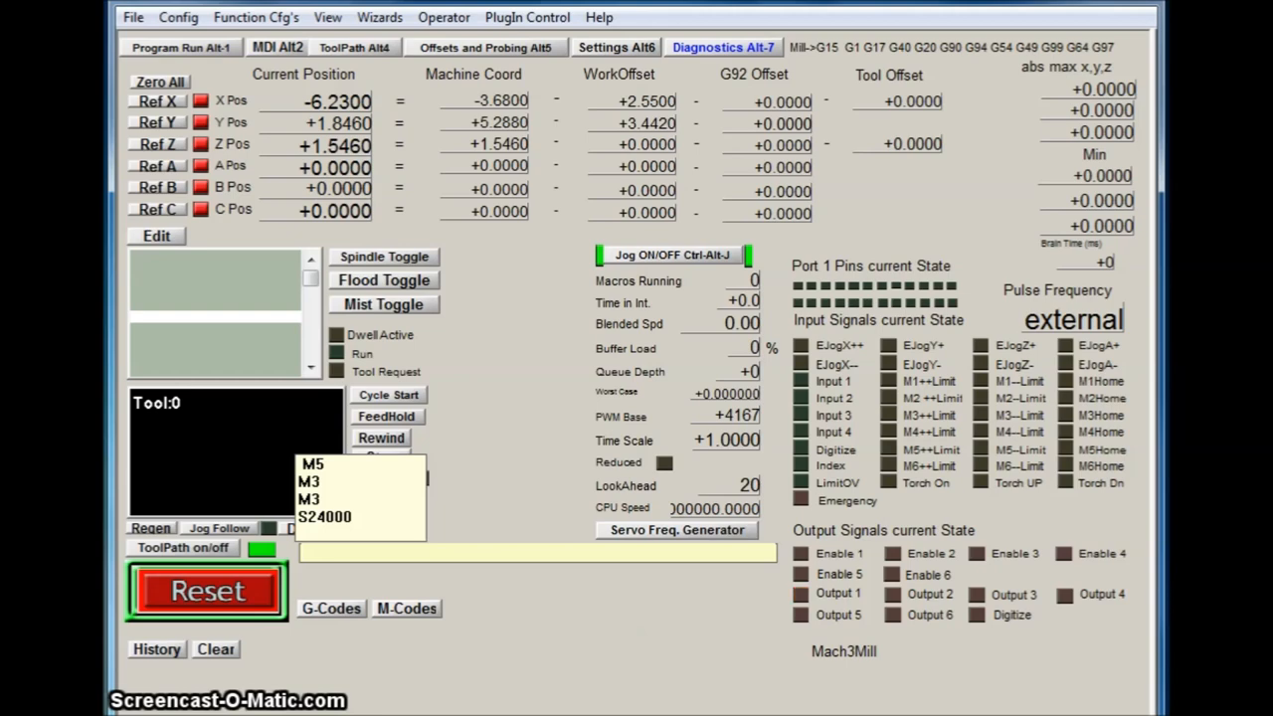
# Step: Change the spindle speed with S10000, then stop the spindle with M5
pyautogui.write('s1000')
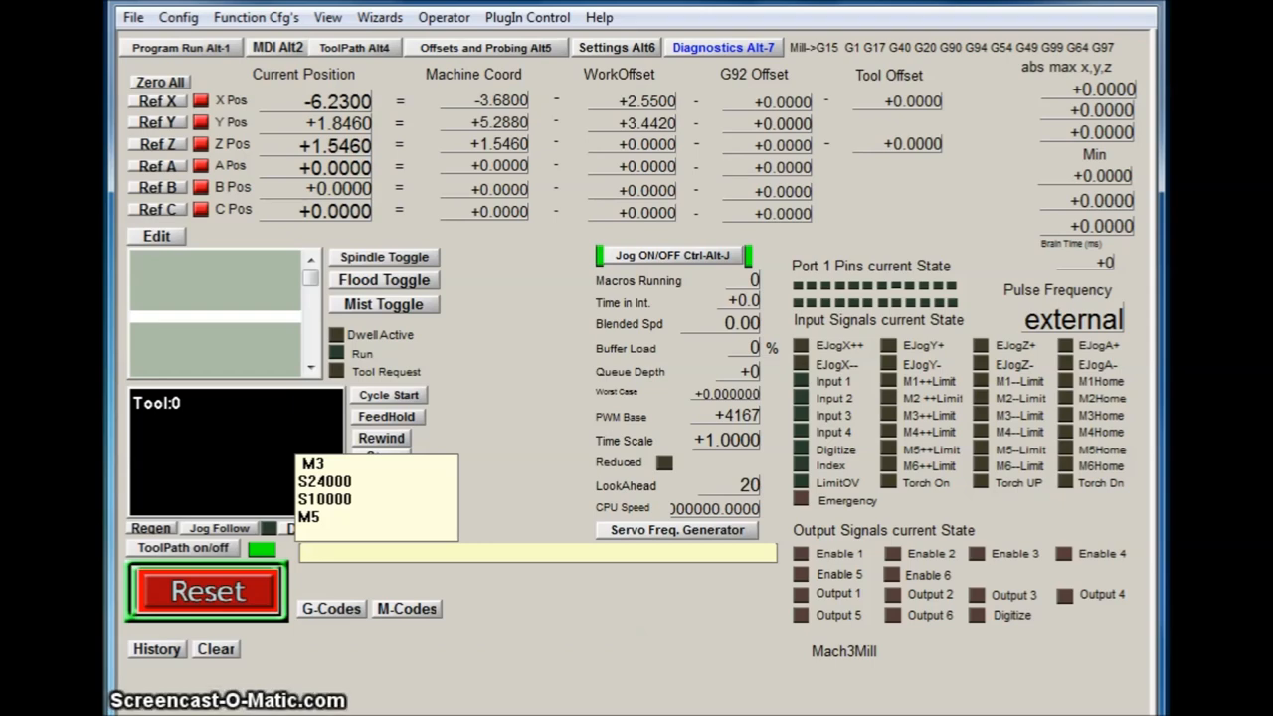
pyautogui.click(382, 554)
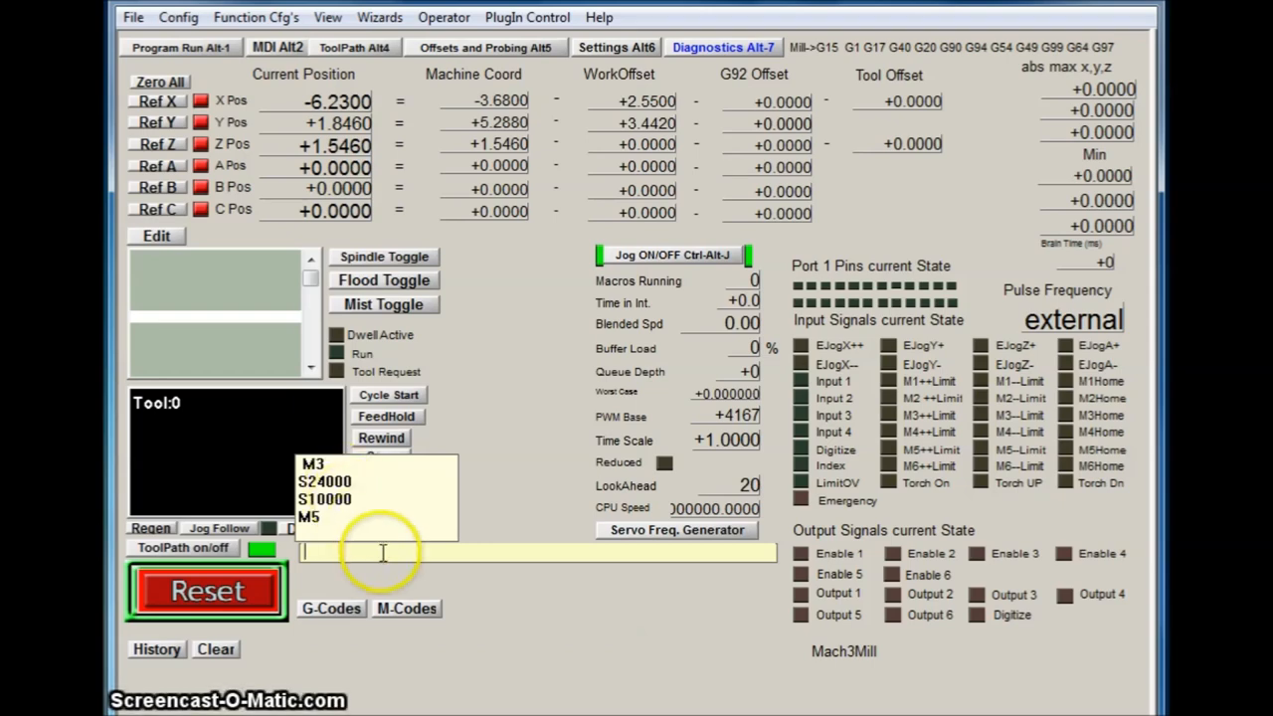
pyautogui.moveTo(394, 617)
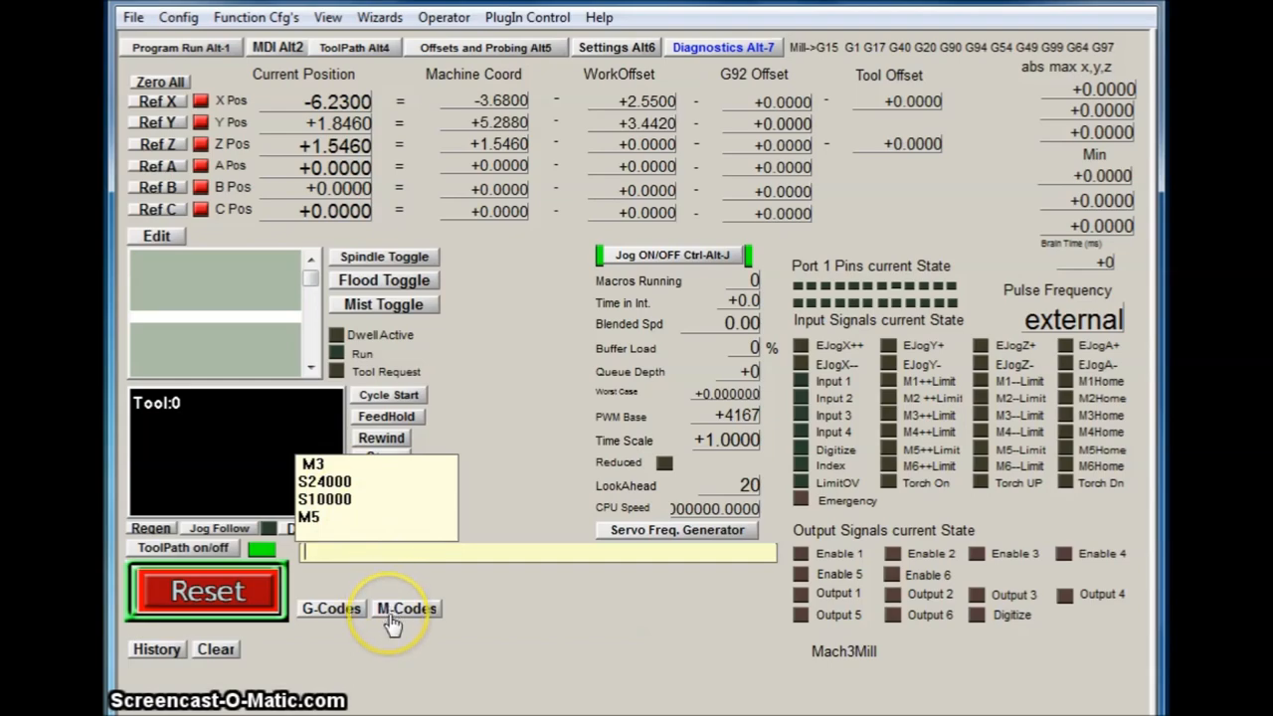